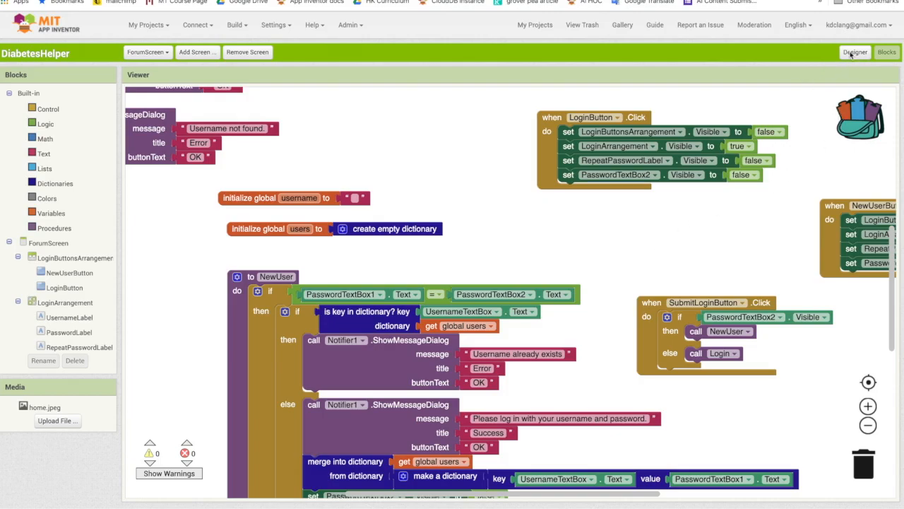
Switch from the Blocks editor to ForumScreen's Designer view.
click(855, 51)
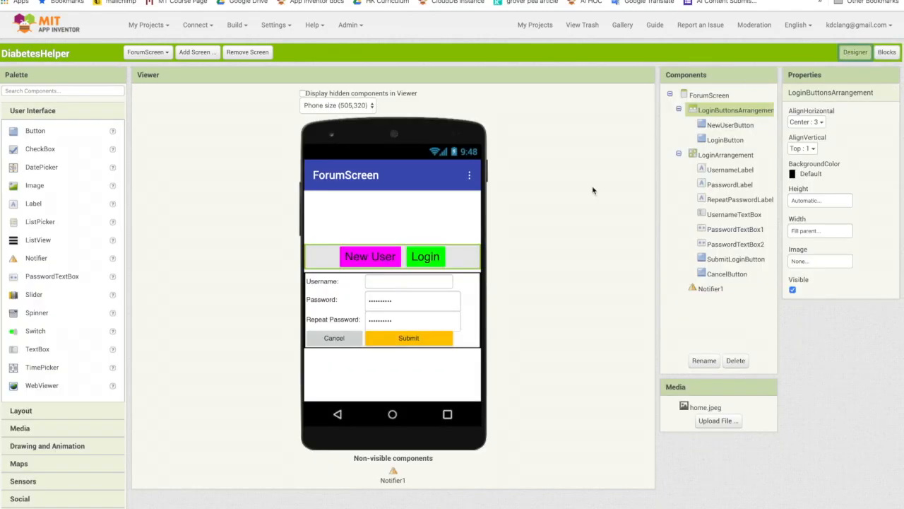
mouse_move(481, 293)
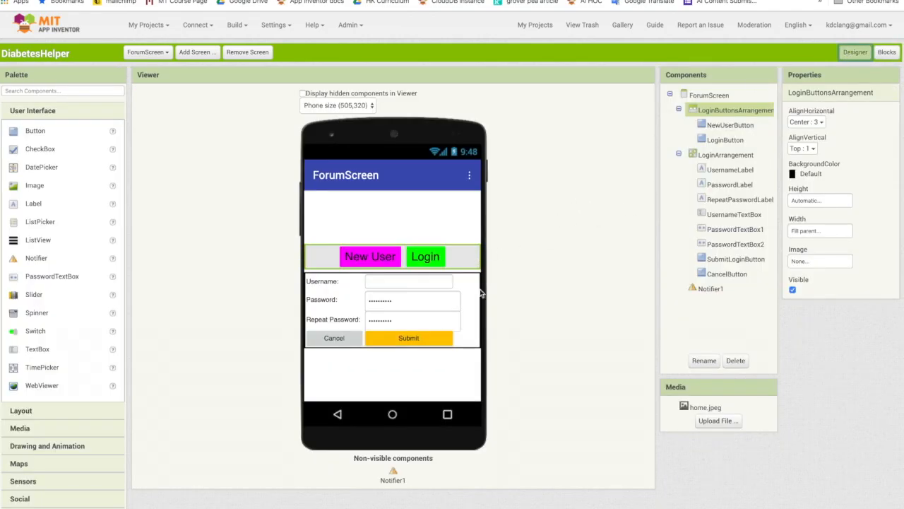
mouse_move(473, 316)
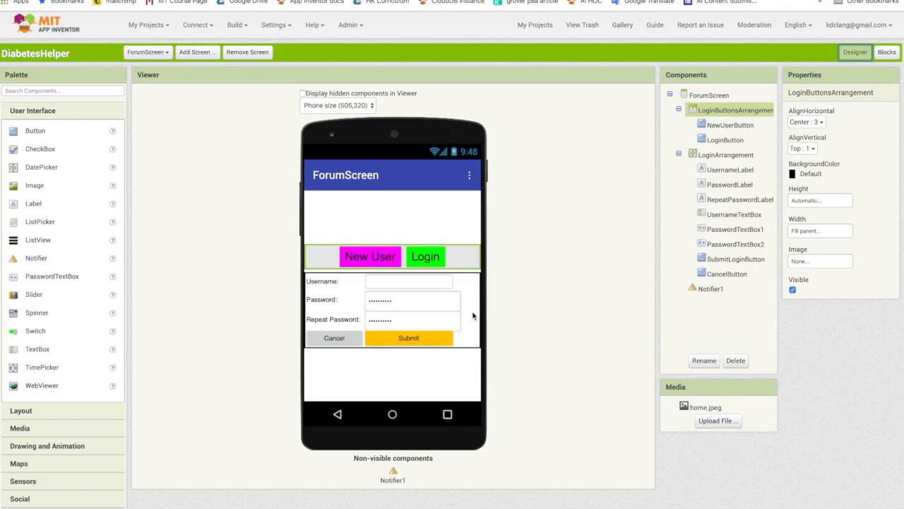
mouse_move(26, 411)
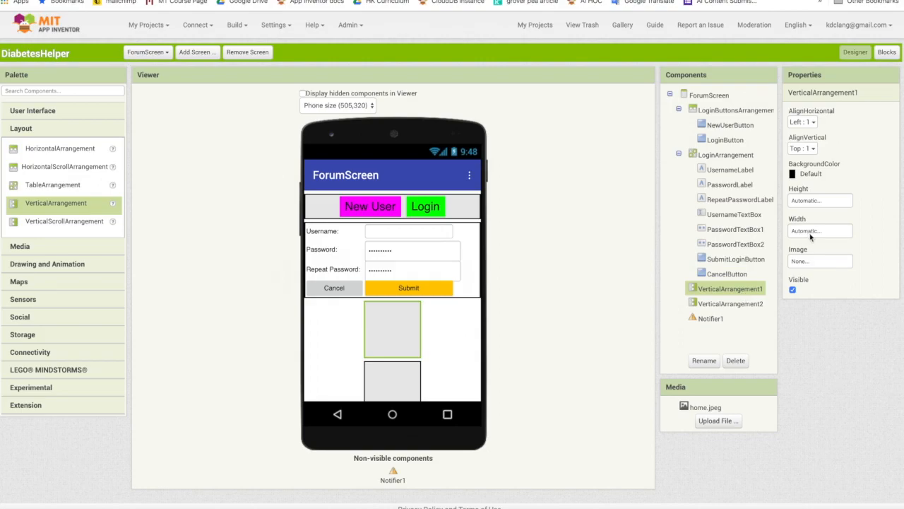
Set both new vertical arrangements' Width to Fill parent.
click(819, 230)
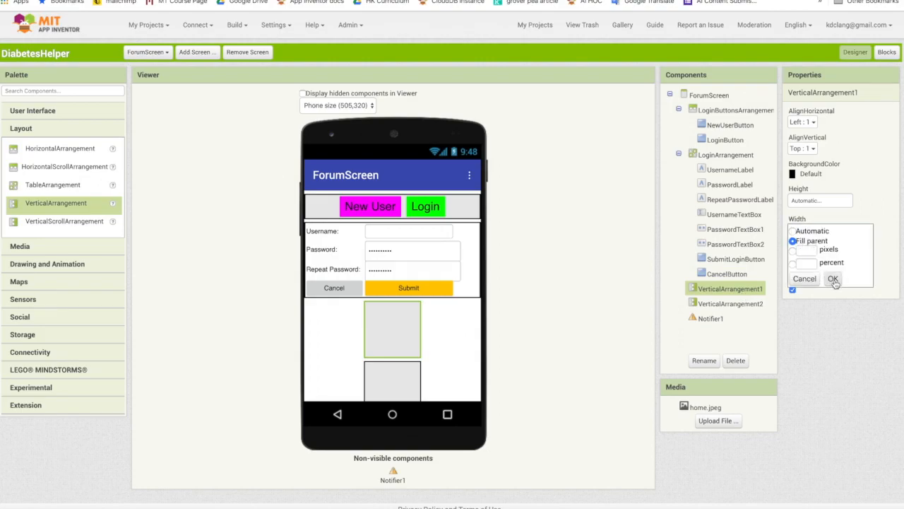
click(833, 278)
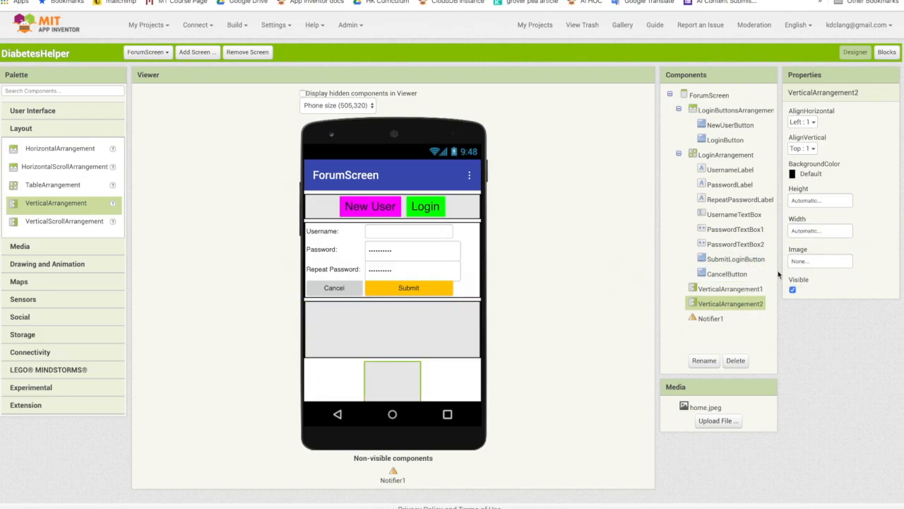
click(820, 231)
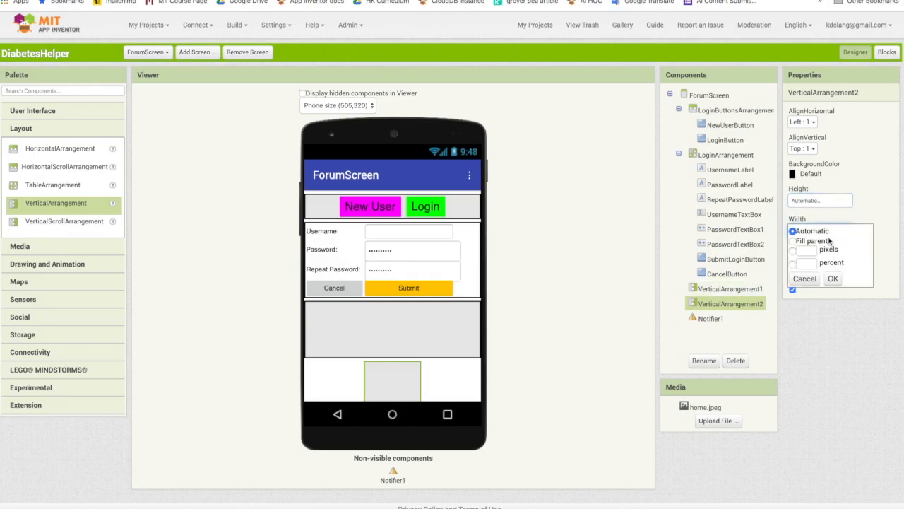
click(832, 278)
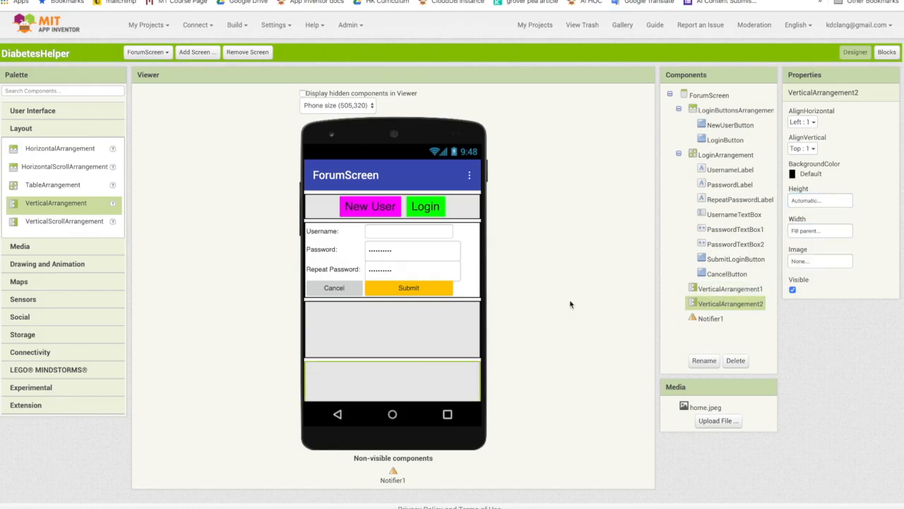
Hide the login form and login buttons arrangements by unchecking Visible.
click(726, 154)
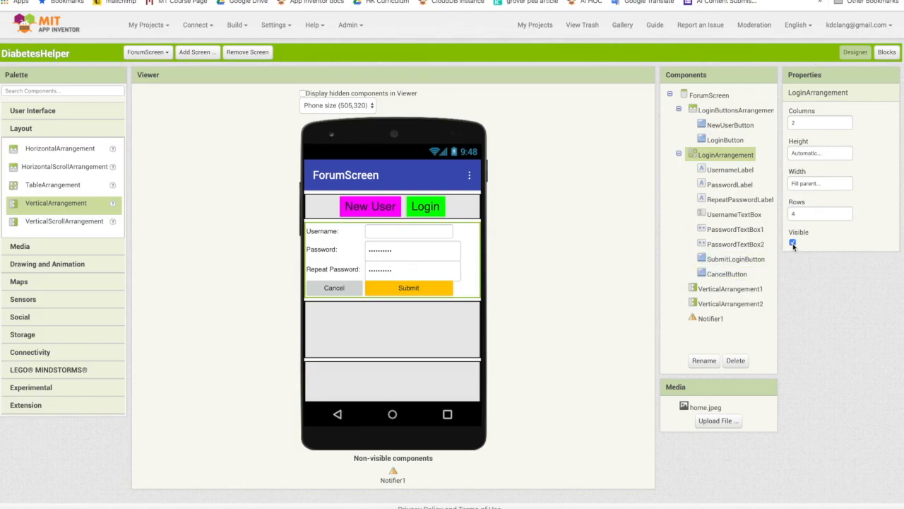
click(793, 242)
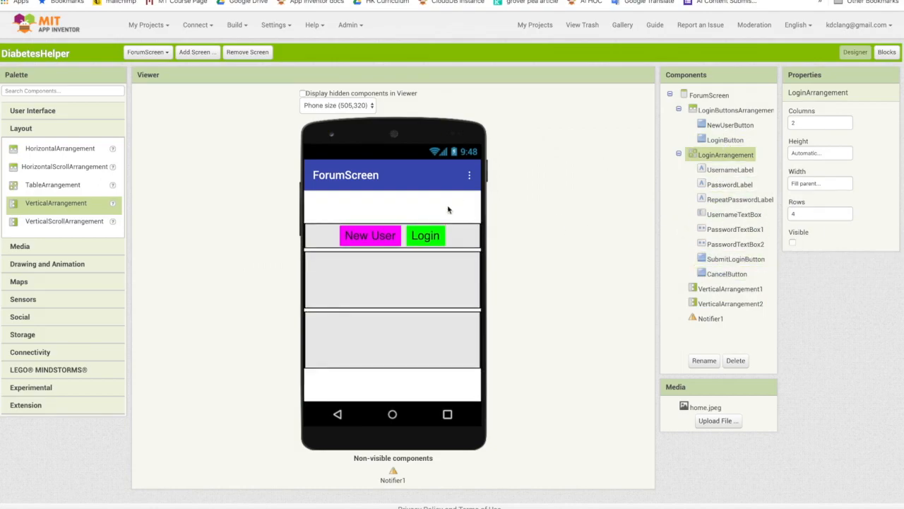
click(736, 109)
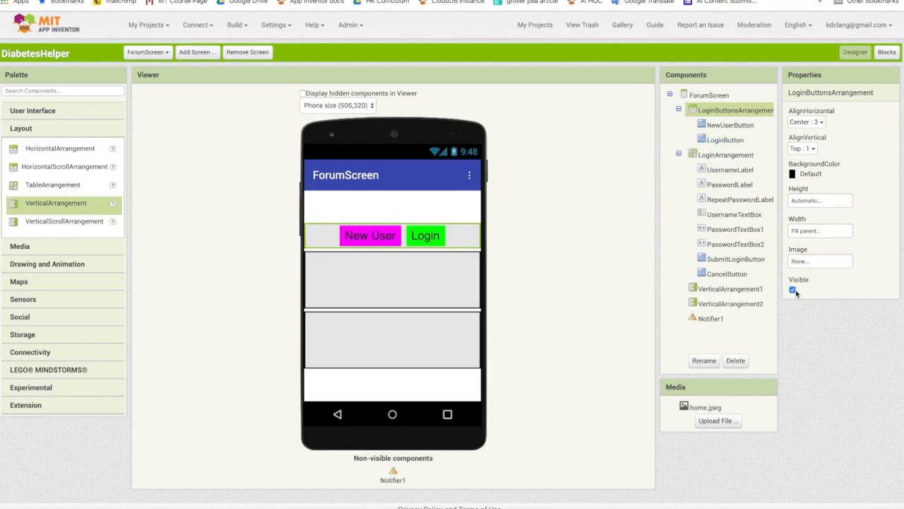
click(792, 290)
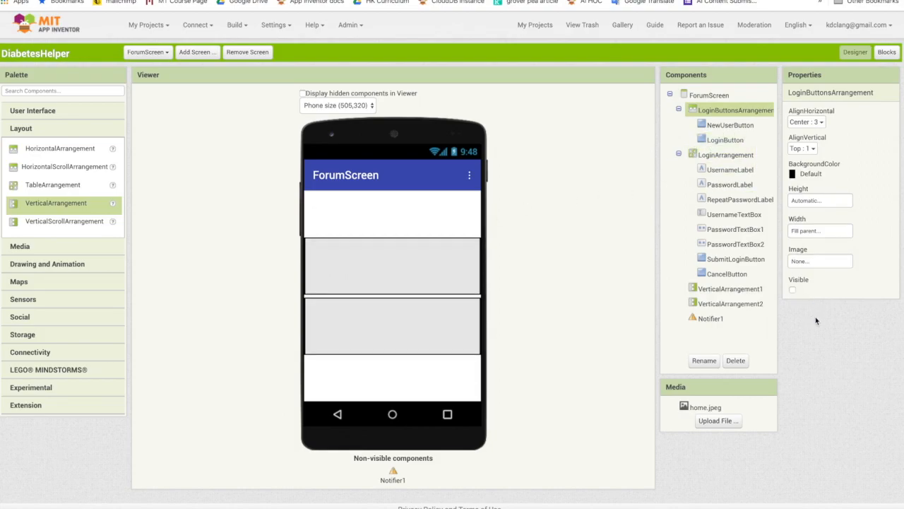
Rename VerticalArrangement1 to ForumArrangement and VerticalArrangement2 to EntryArrangement.
click(731, 288)
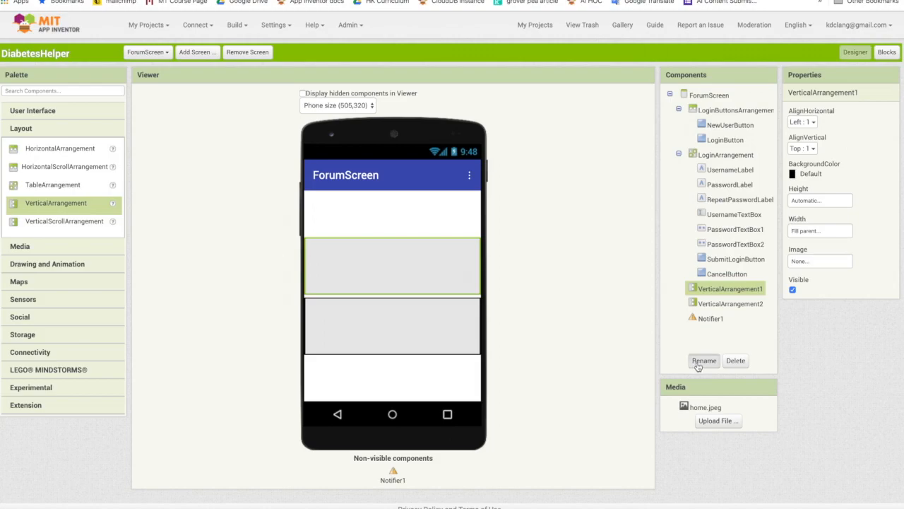
text(ForumArrangement)
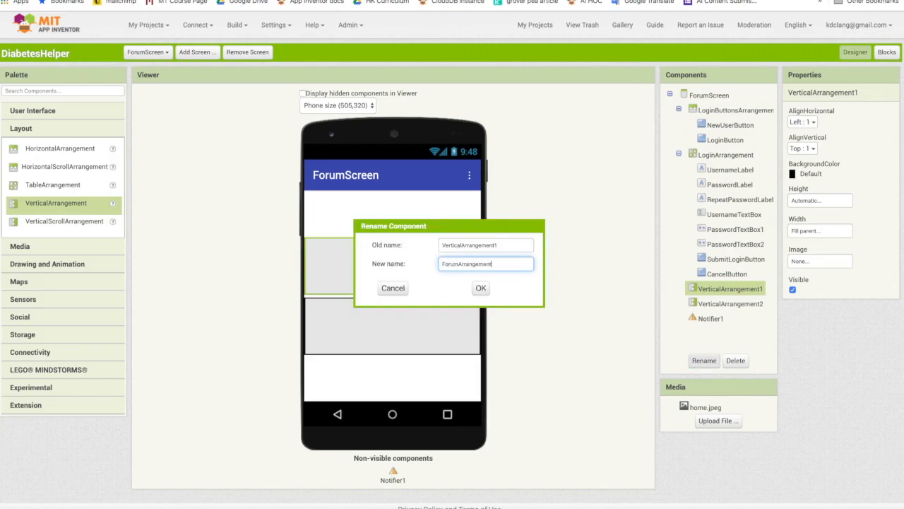
click(480, 288)
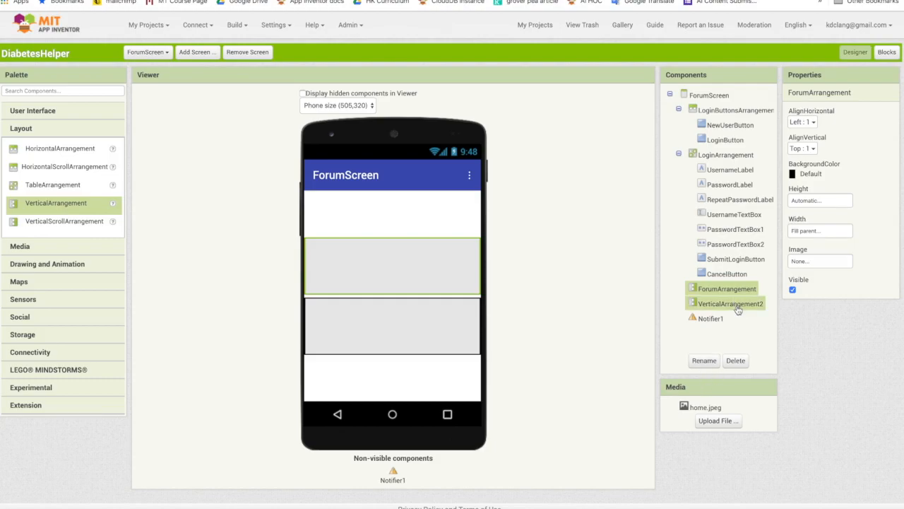
click(730, 303)
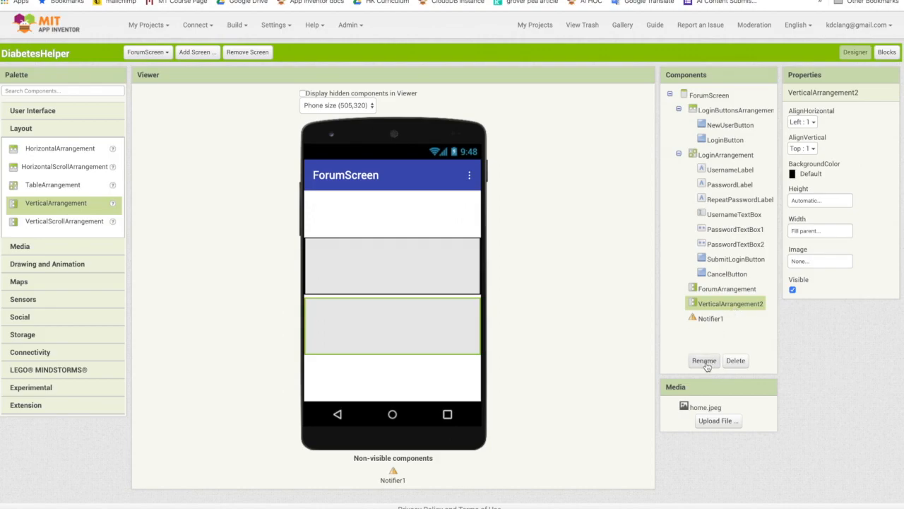
click(703, 360)
text(EntryArrangement)
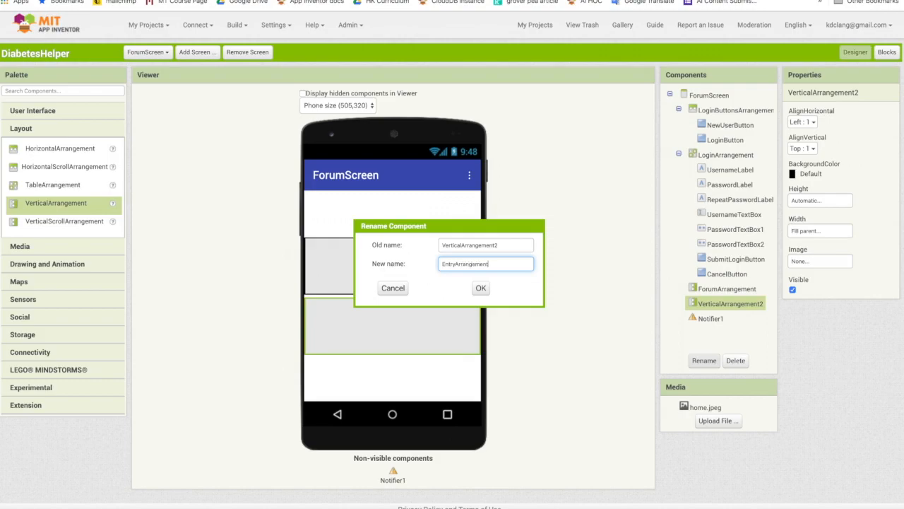
click(480, 288)
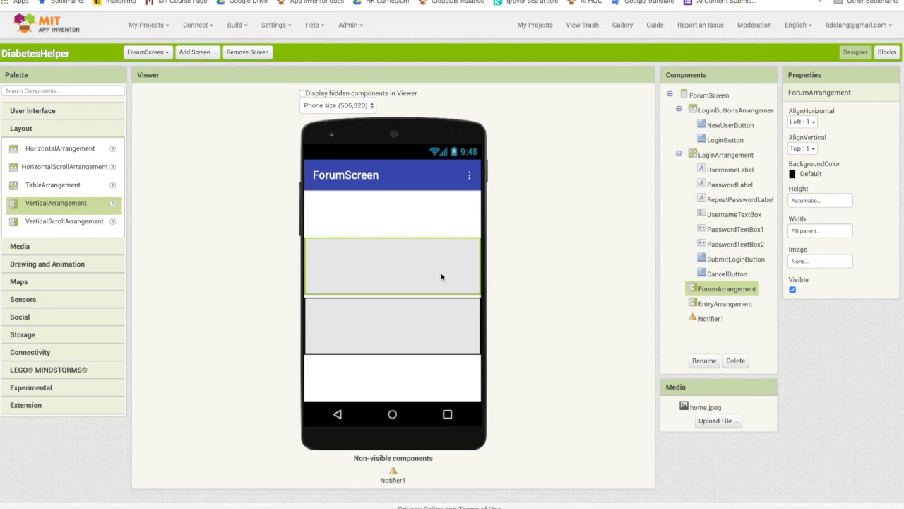
mouse_move(113, 262)
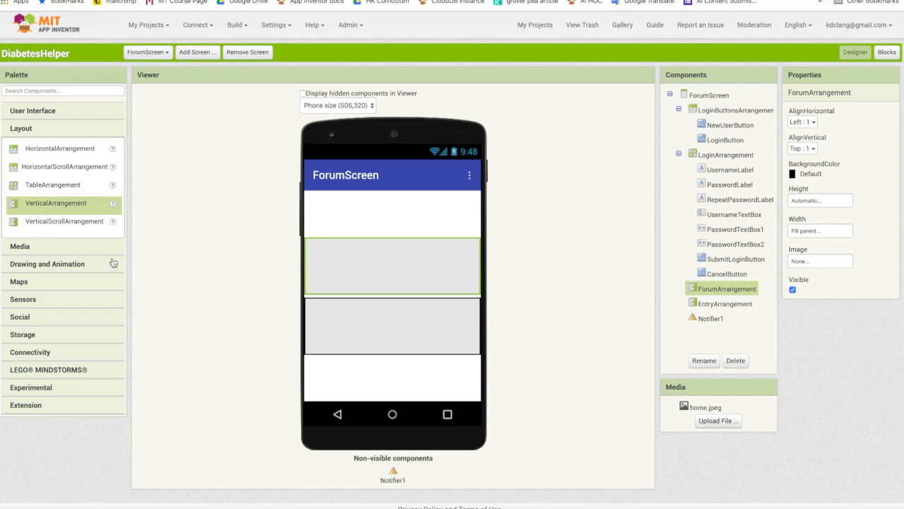
Add a Button below the list inside ForumArrangement, then select ListView1.
click(32, 110)
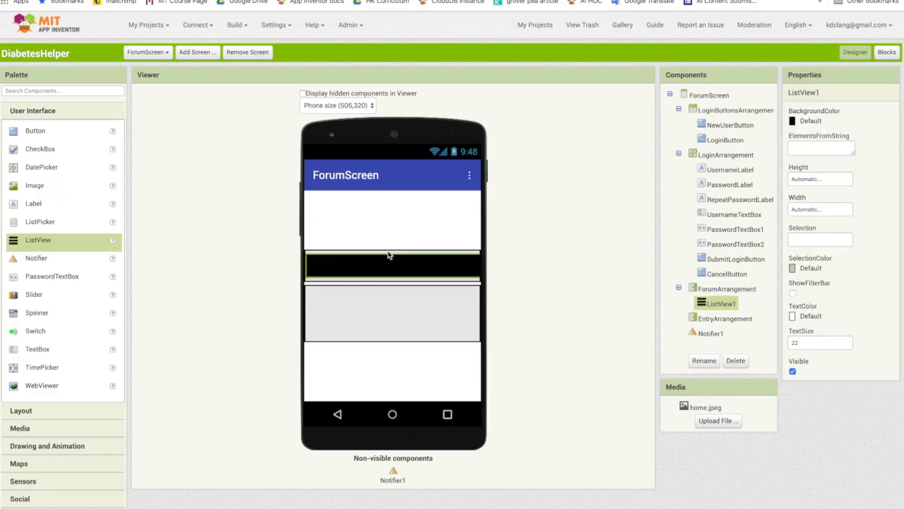
mouse_move(159, 276)
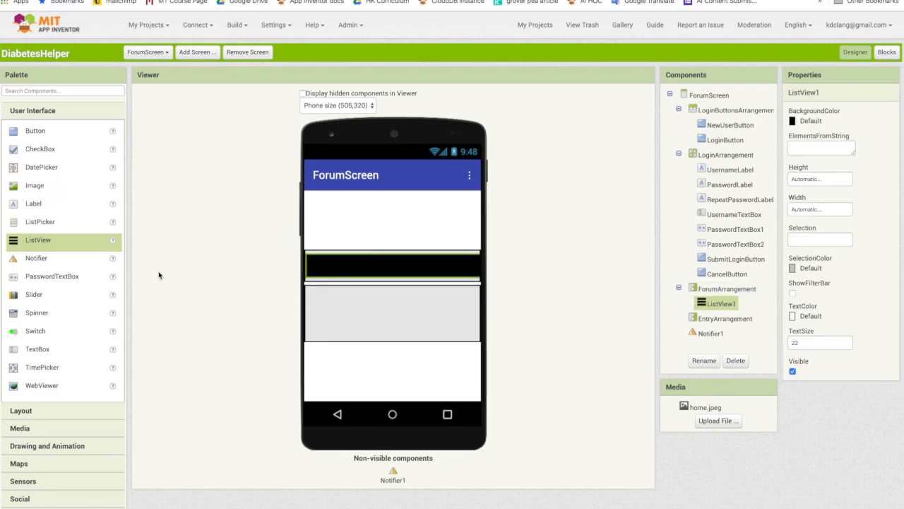
drag(35, 131, 325, 202)
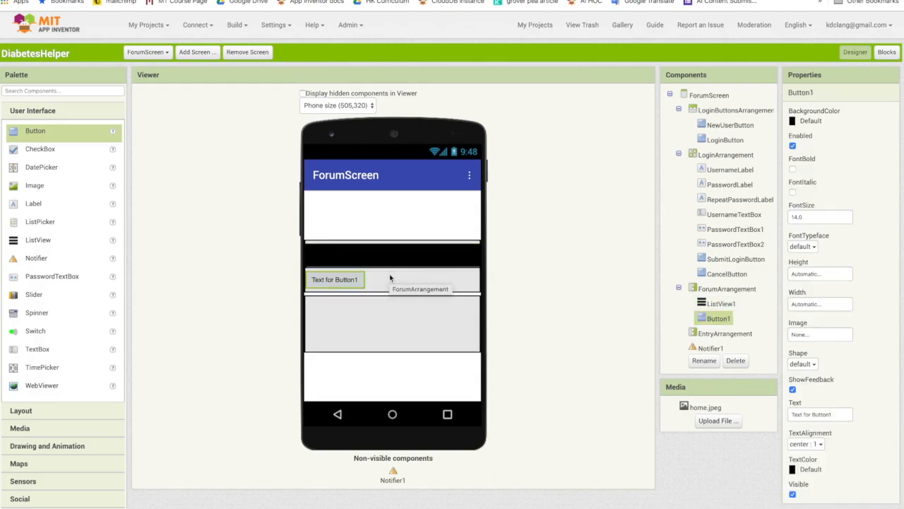
mouse_move(413, 246)
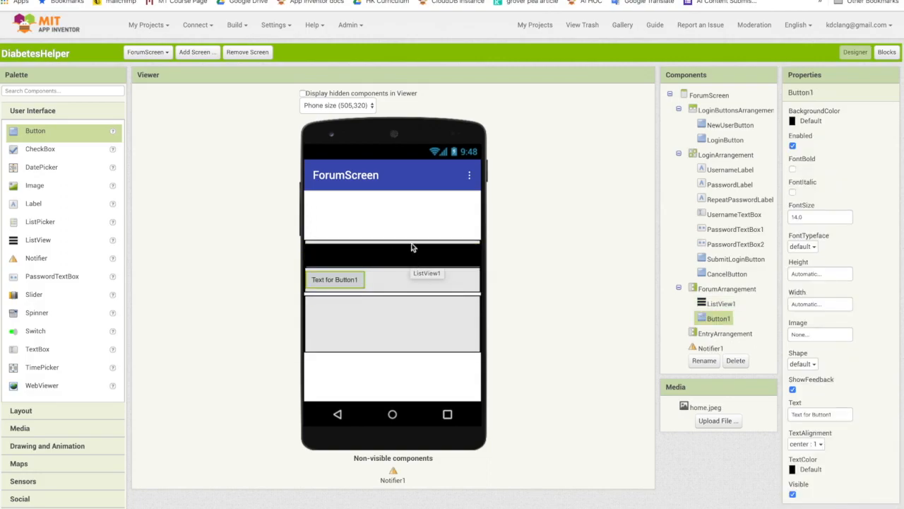
click(728, 288)
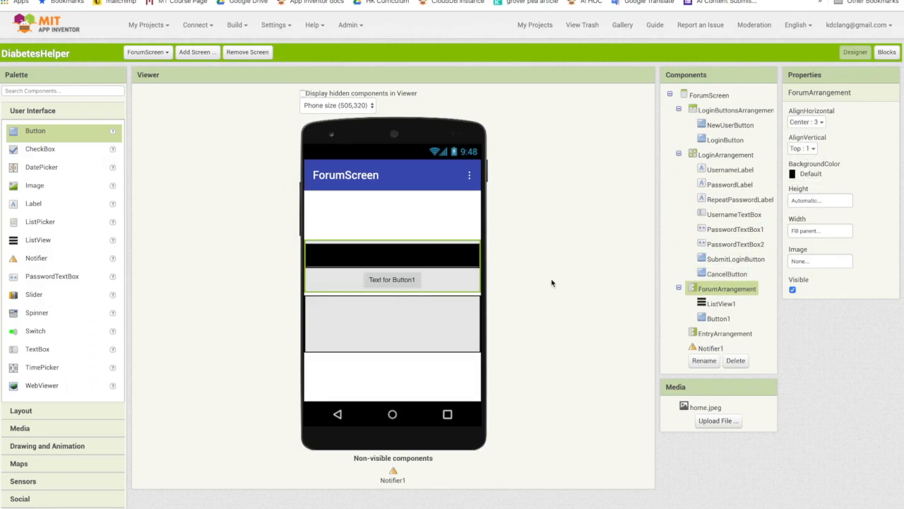
click(720, 303)
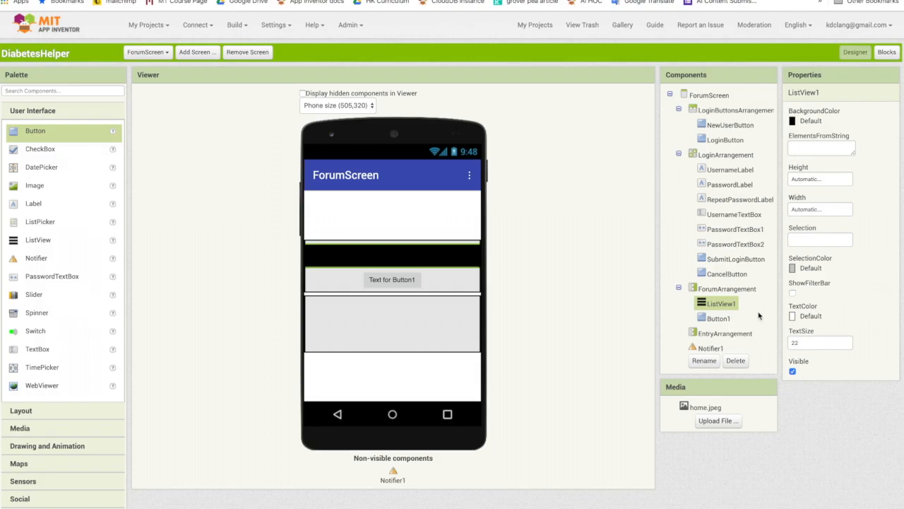
mouse_move(710, 368)
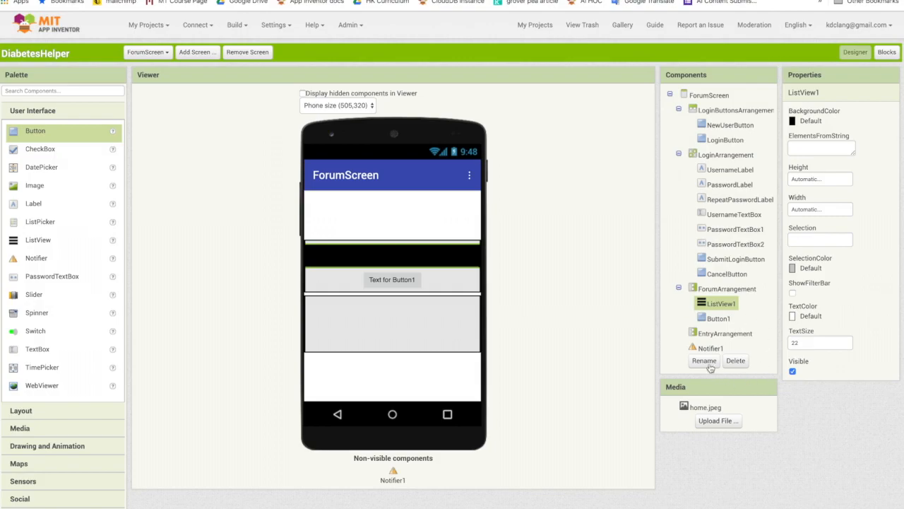
Rename ListView1 to ItemListView.
click(704, 360)
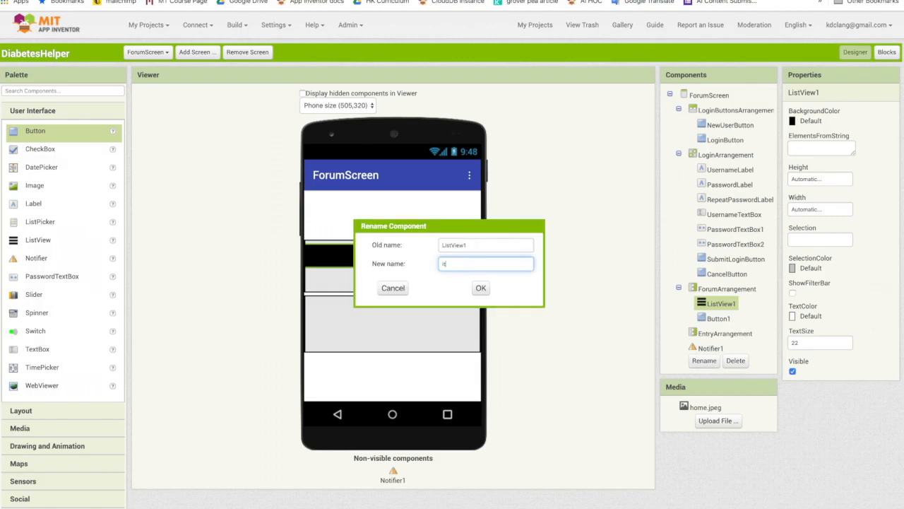
text(ItemListVi)
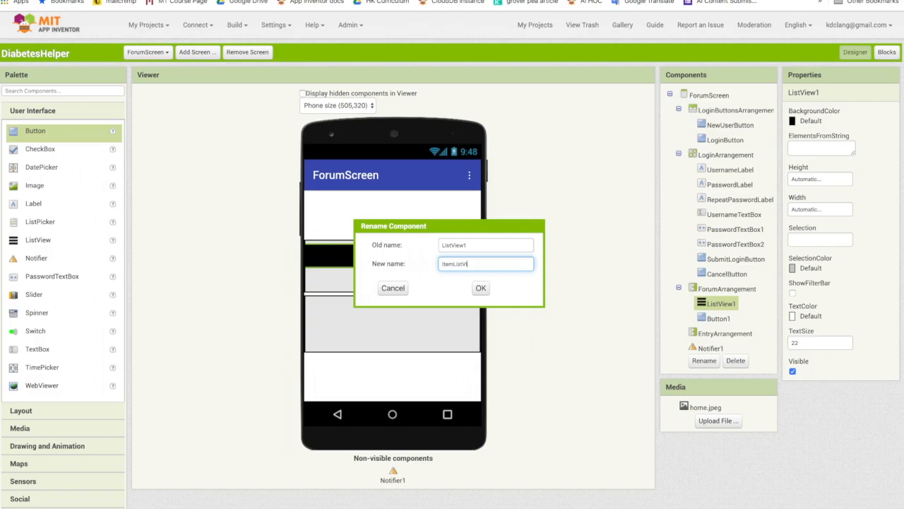
click(481, 287)
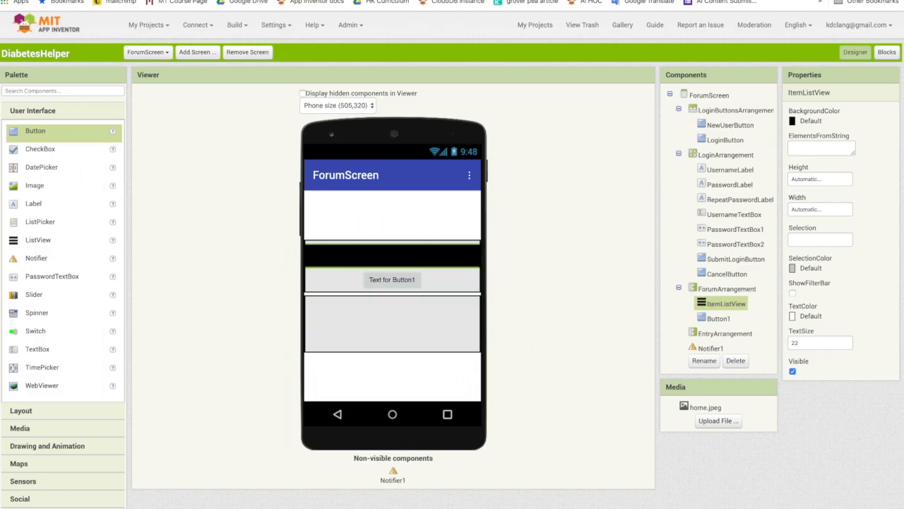
Set ItemListView's background colour to White.
click(819, 121)
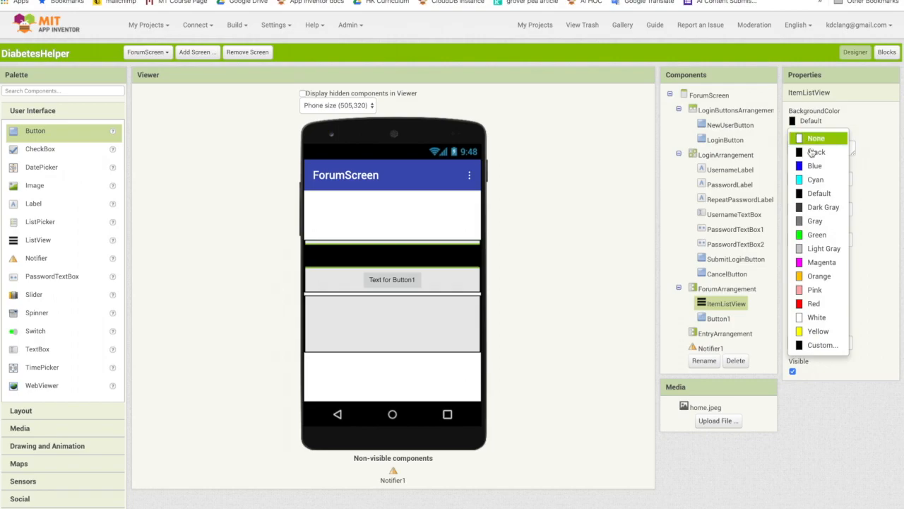
click(816, 316)
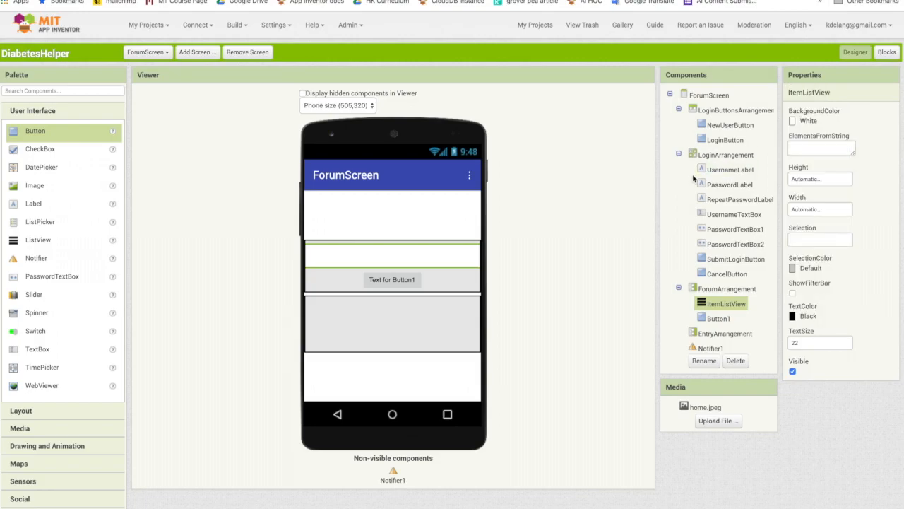
mouse_move(472, 274)
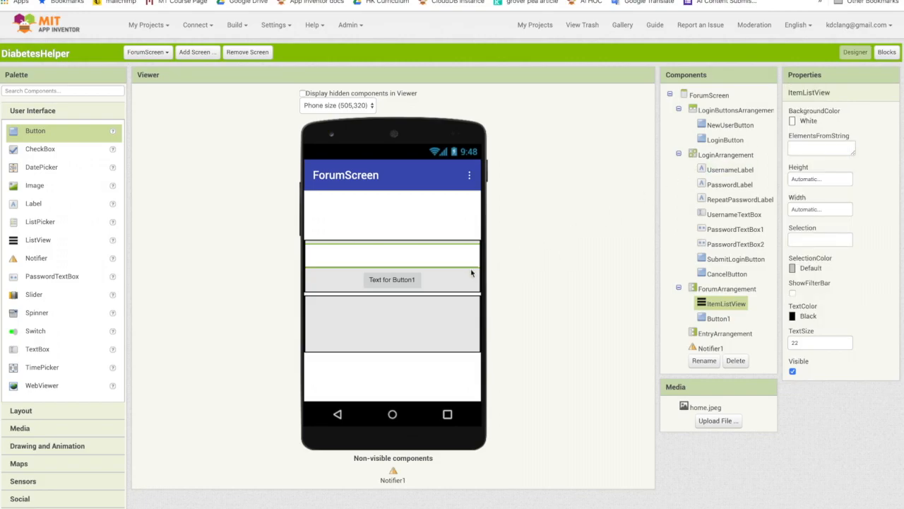
click(392, 279)
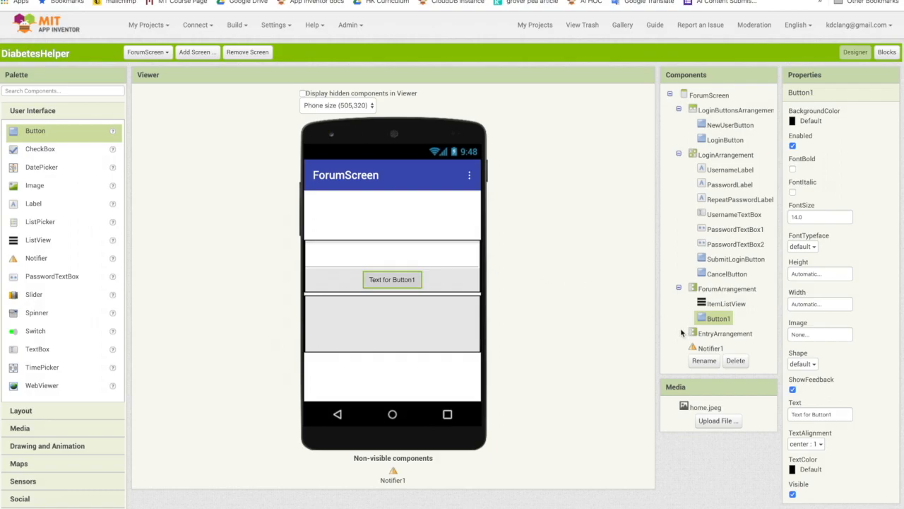
mouse_move(619, 297)
text(NewEntryB)
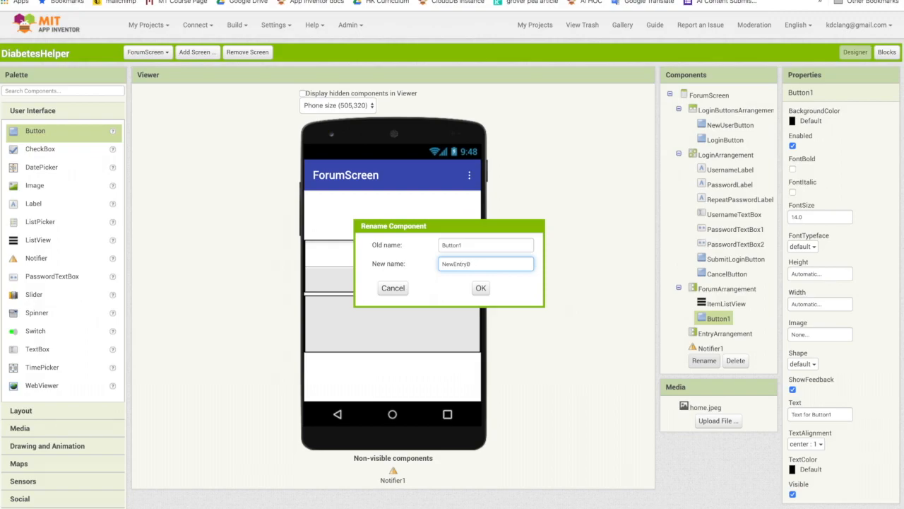
Rename Button1 to NewEntryButton and label it 'Make New Entry'.
click(481, 287)
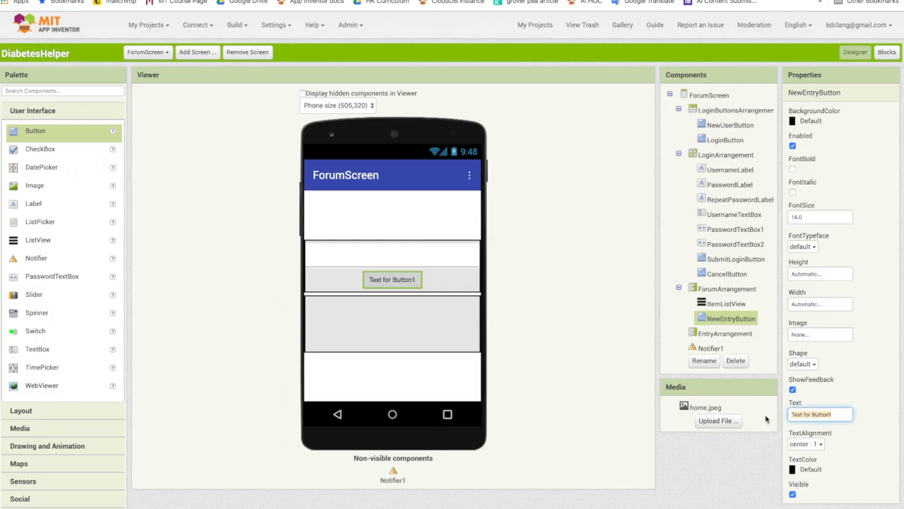
text(Make No)
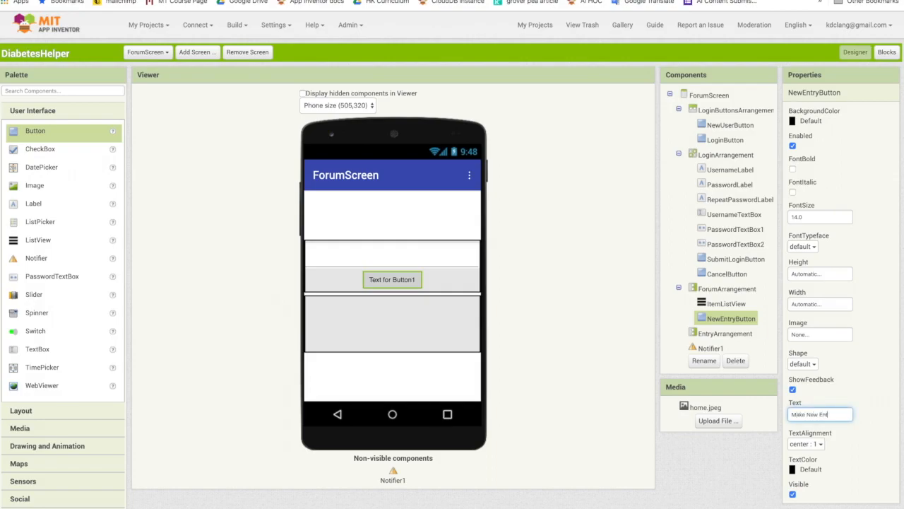
text(Make New Entry)
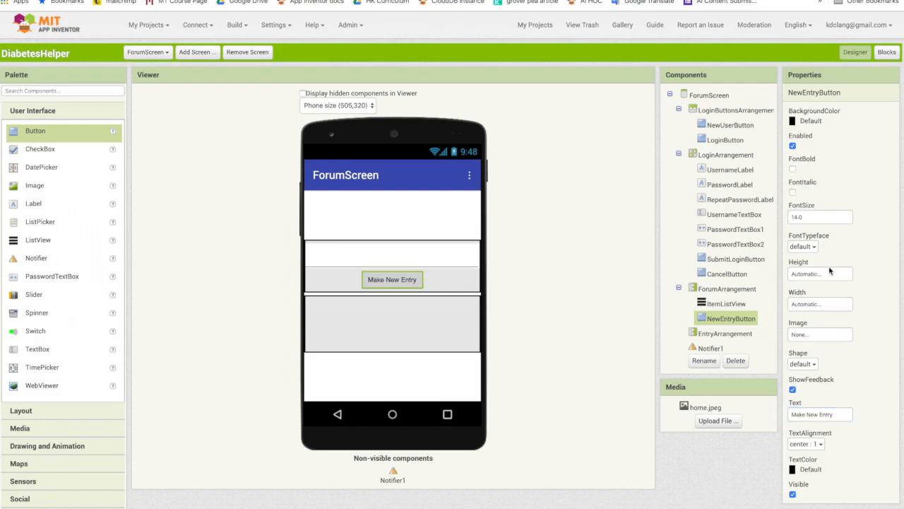
Give NewEntryButton a Magenta background and font size 18.
click(811, 120)
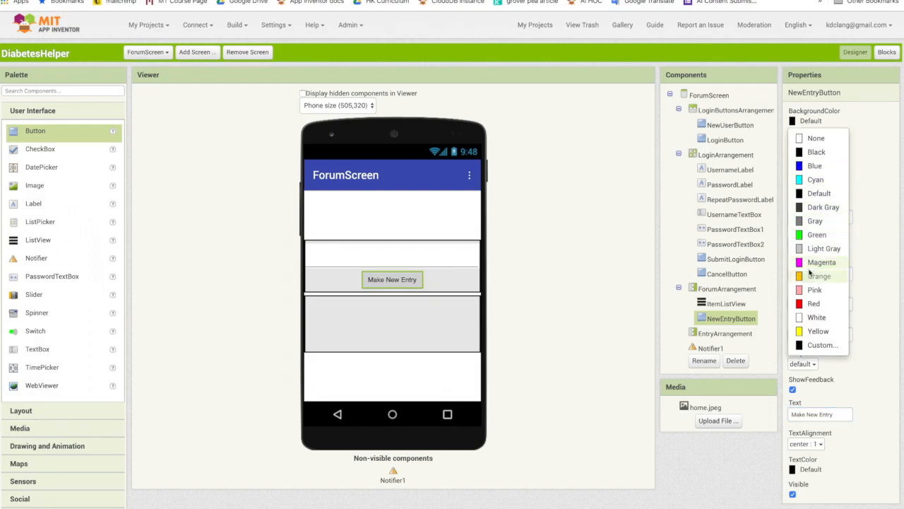
click(821, 262)
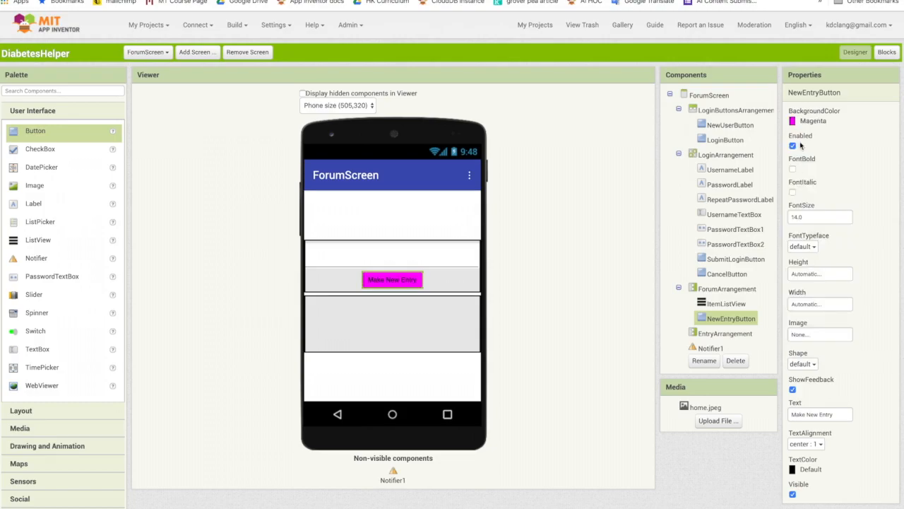
click(820, 217)
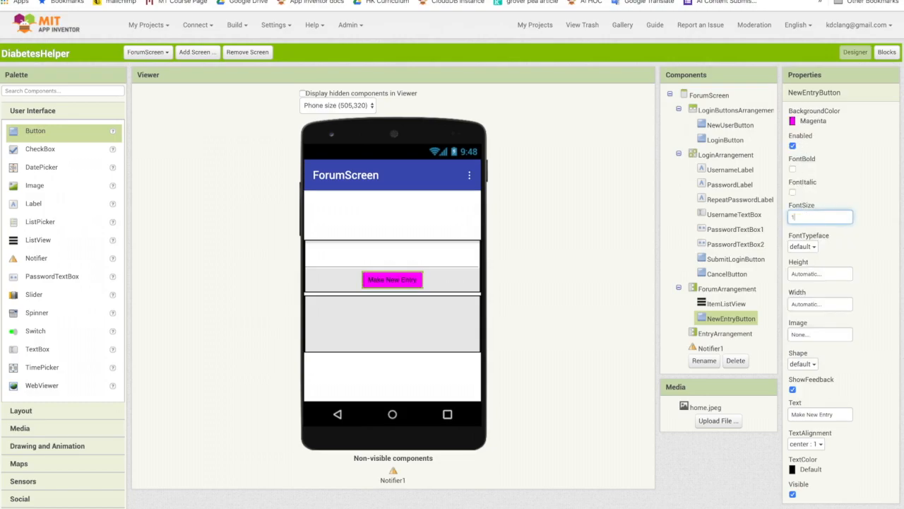
text(18)
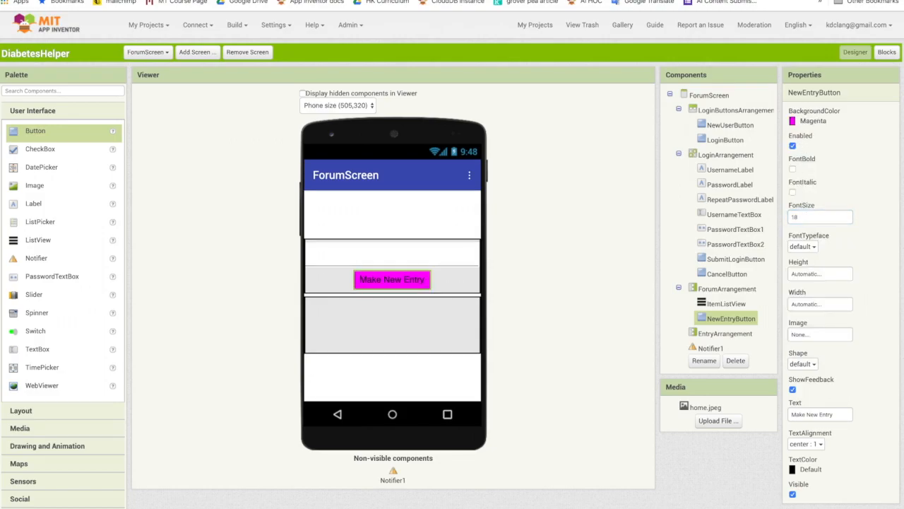
mouse_move(485, 258)
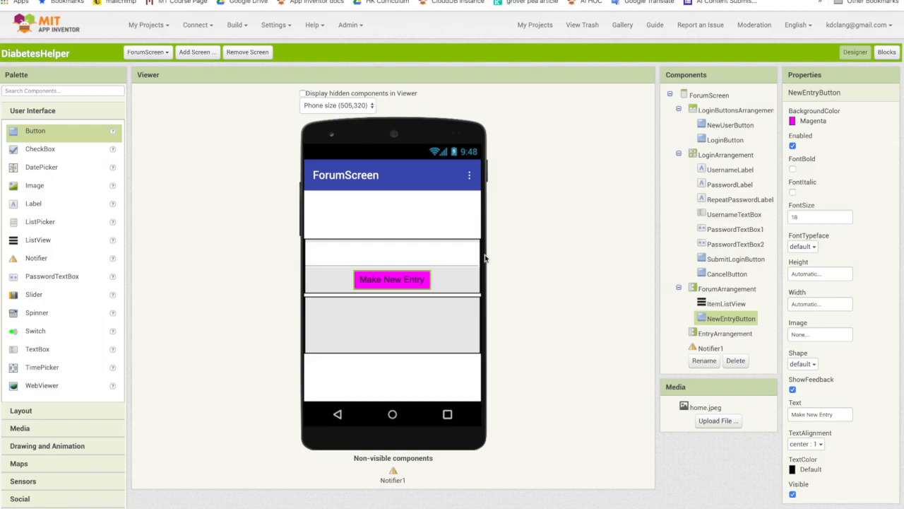
mouse_move(457, 256)
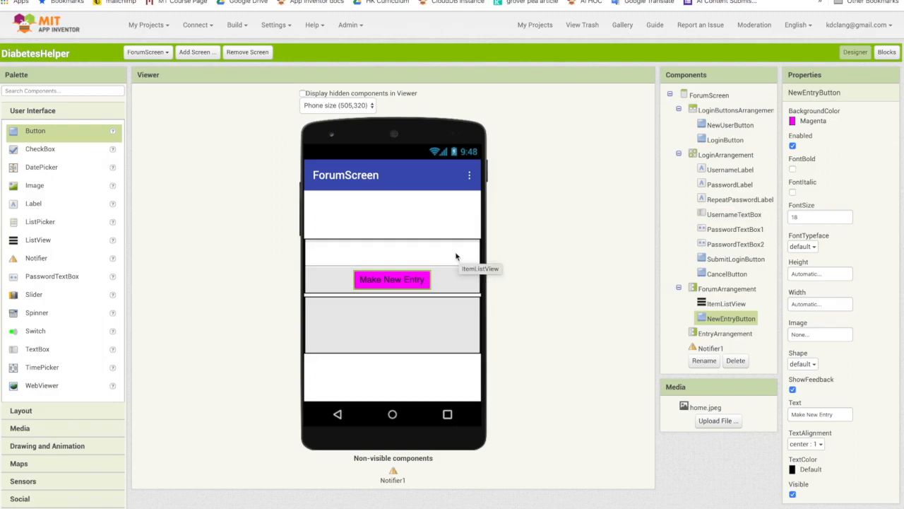
mouse_move(602, 356)
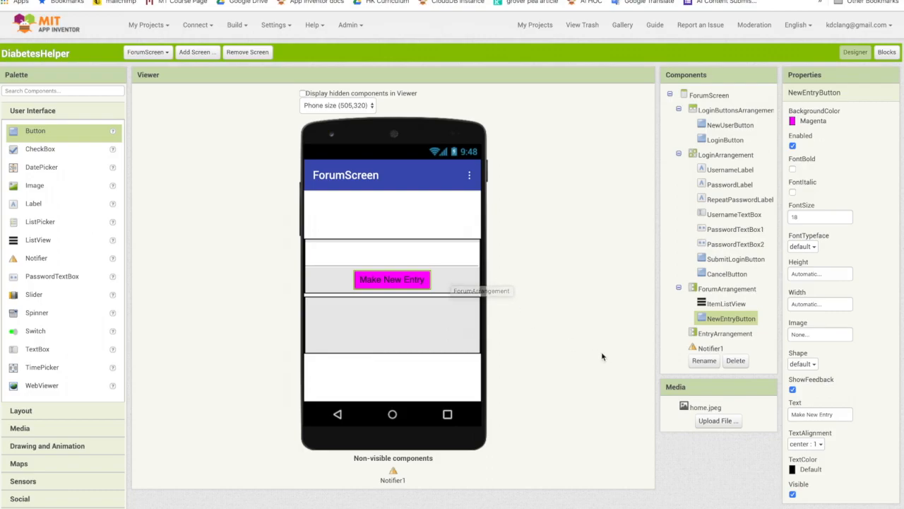
Center EntryArrangement's contents horizontally and begin renaming TextBox1.
click(725, 332)
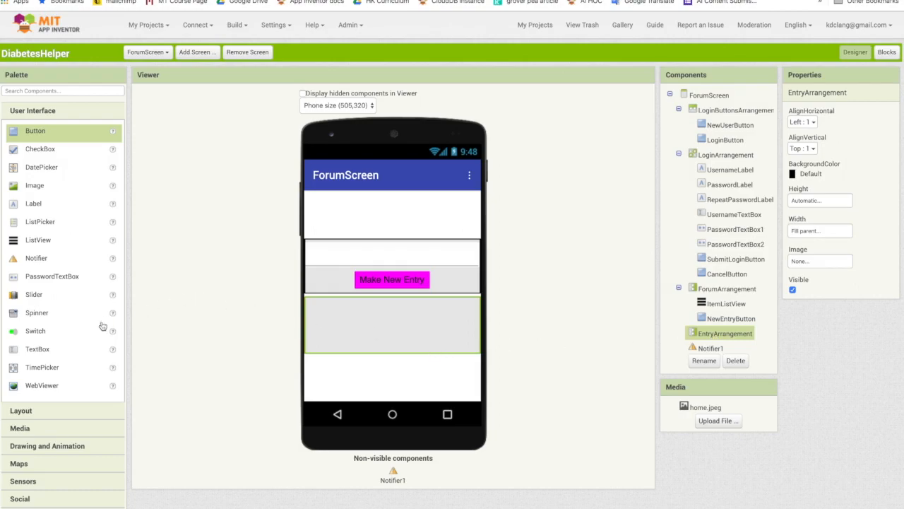
mouse_move(47, 293)
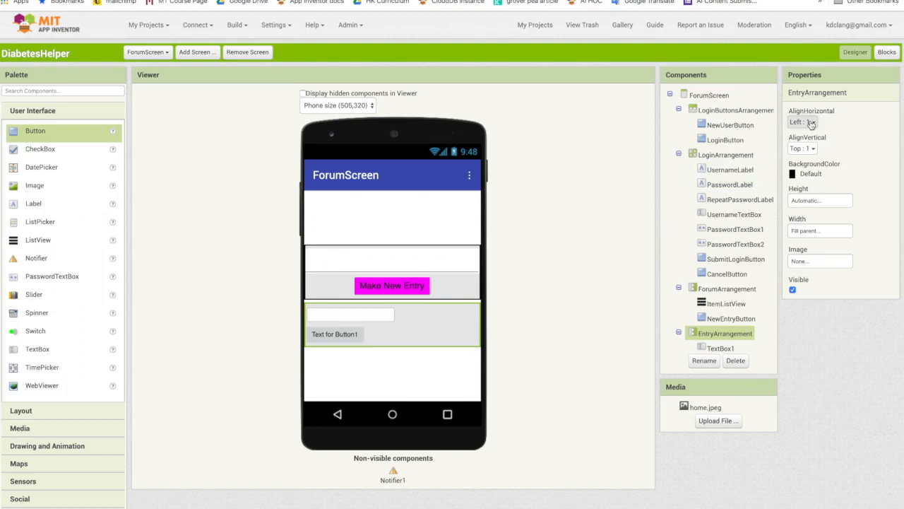
click(806, 121)
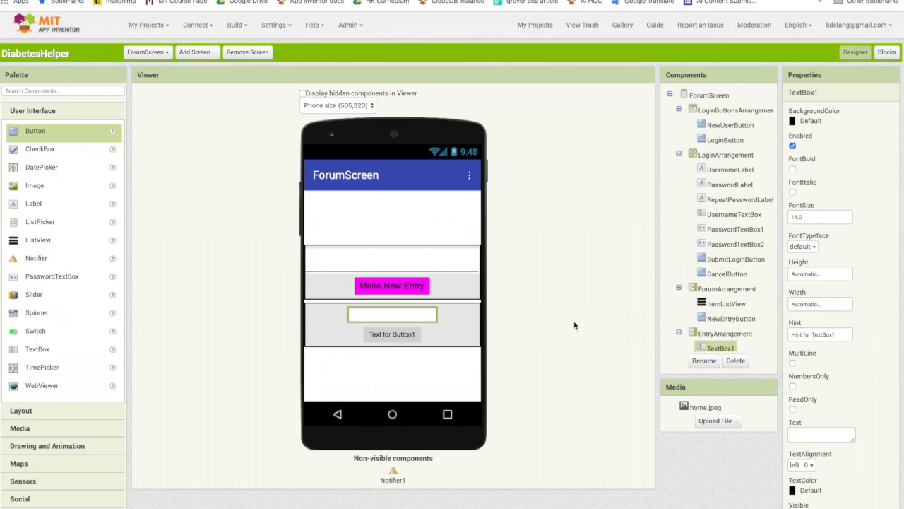
mouse_move(683, 456)
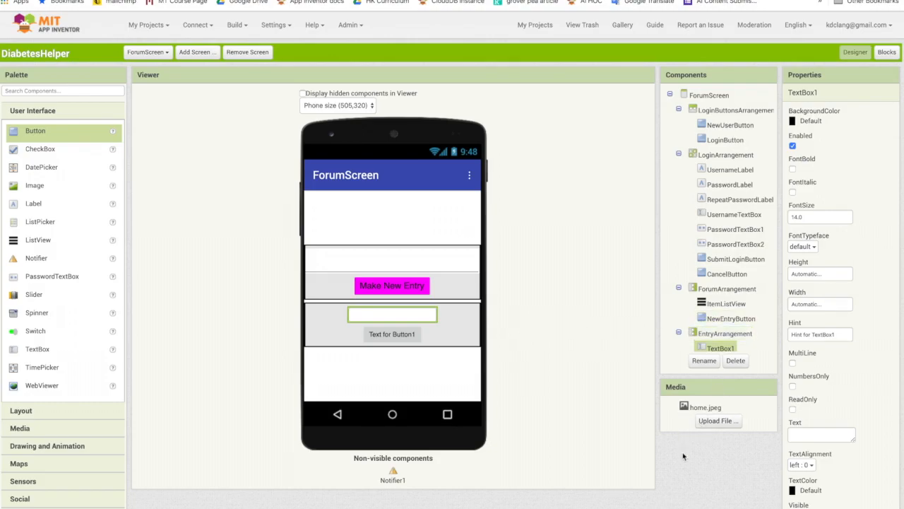
click(703, 360)
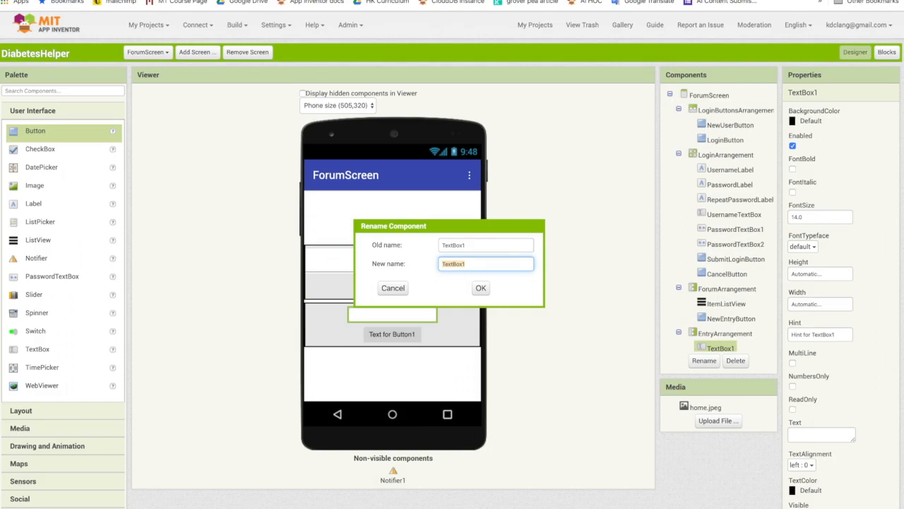
Rename the text box BodyTextBox, Fill parent width, multiline, 50-pixel height.
text(BodyTex)
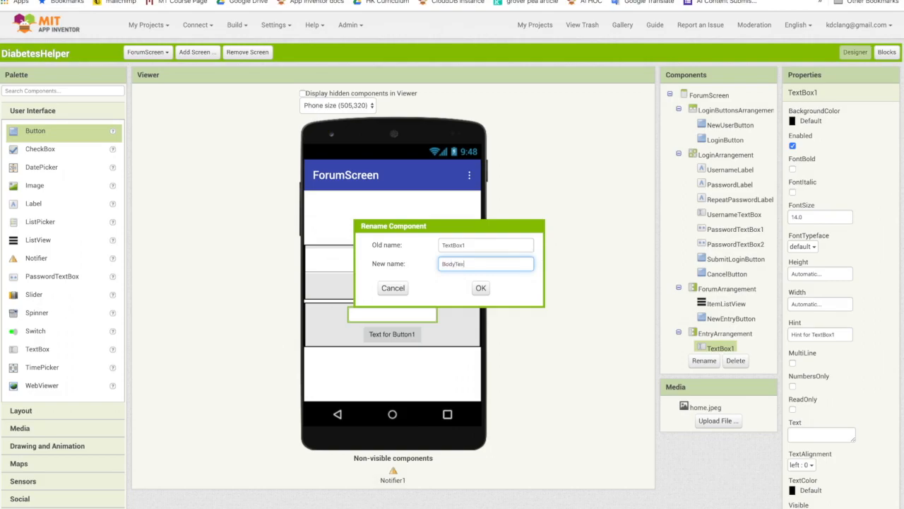
click(481, 288)
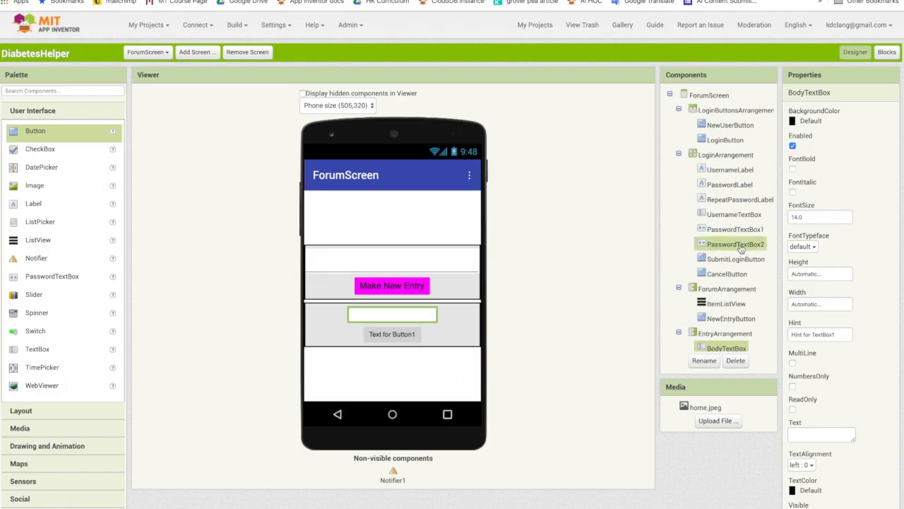
click(820, 273)
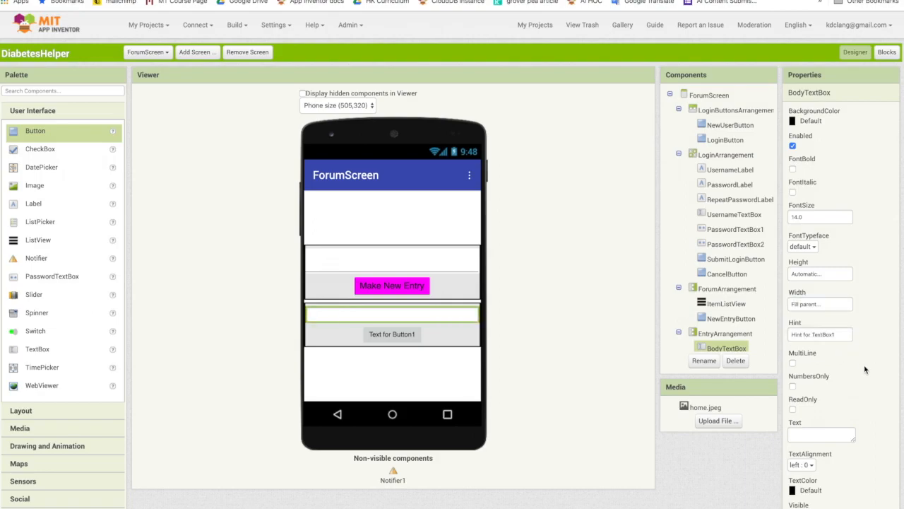
mouse_move(816, 366)
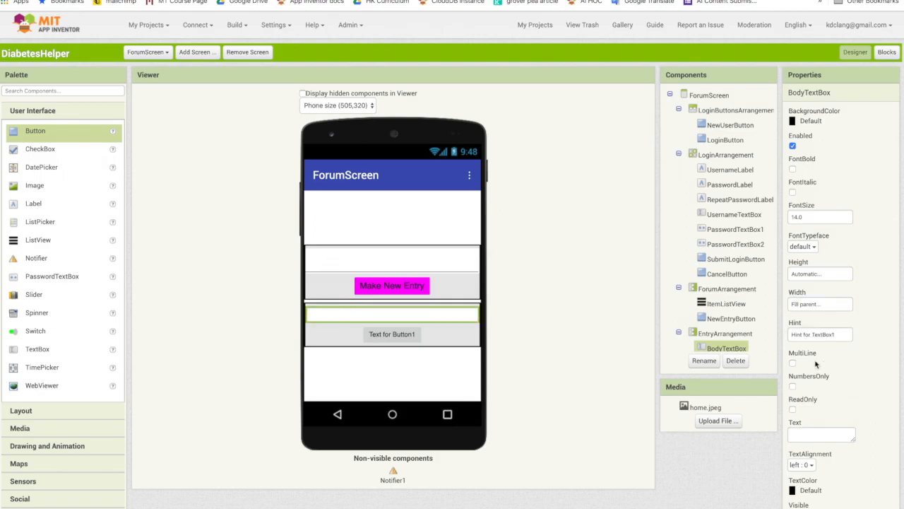
click(793, 363)
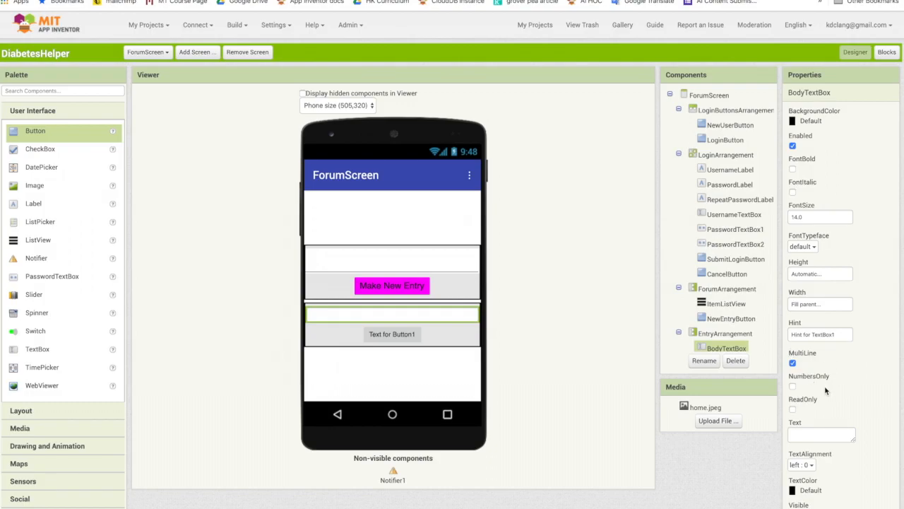
mouse_move(827, 390)
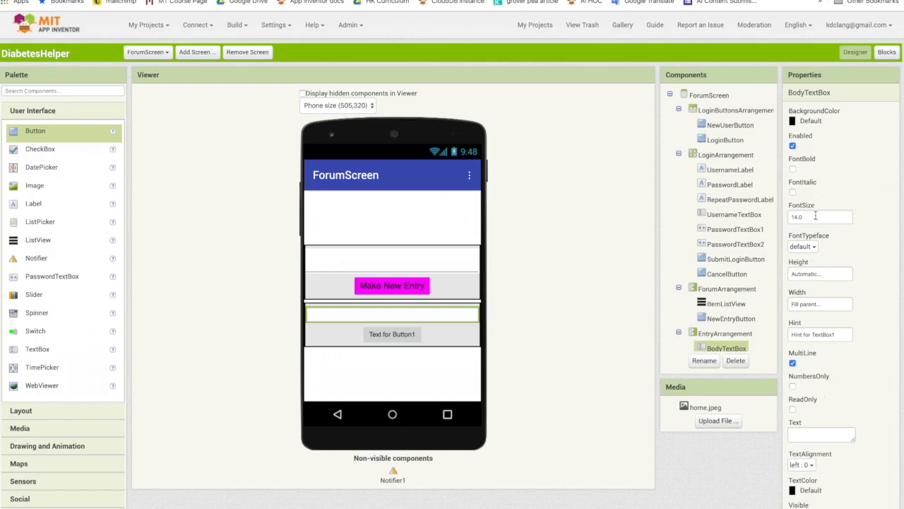
mouse_move(810, 261)
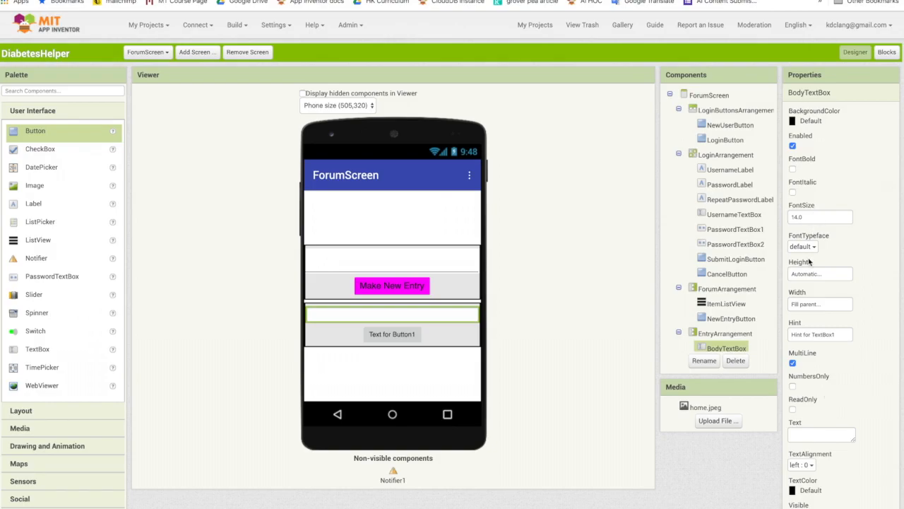
click(819, 273)
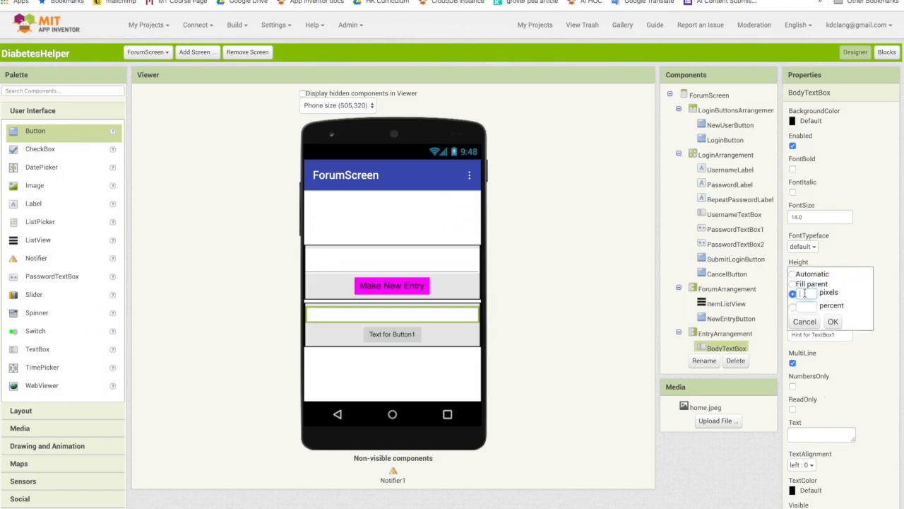
click(833, 321)
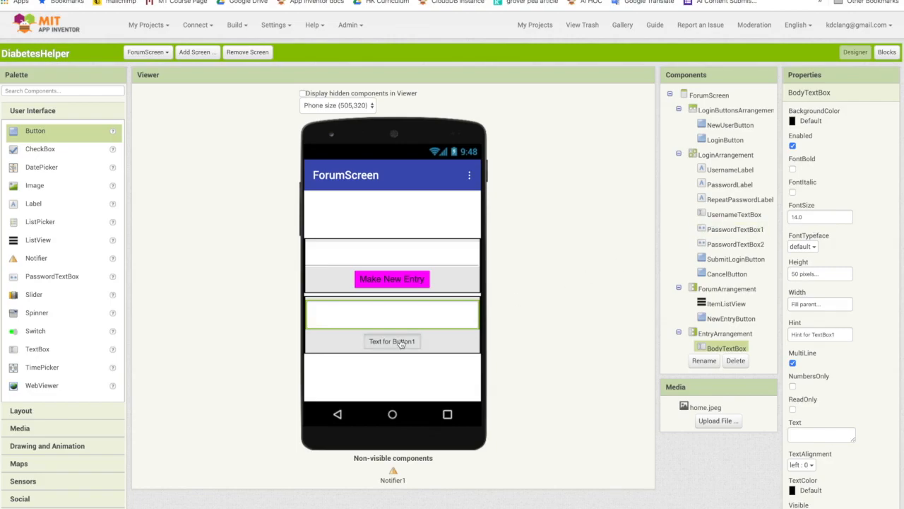
Rename the entry arrangement's button to SubmitEntryButton.
click(392, 340)
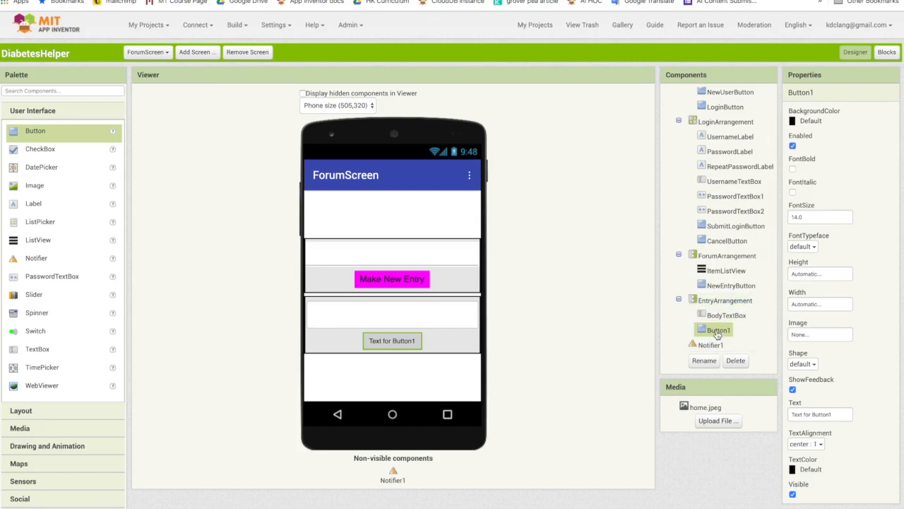
text(Submi)
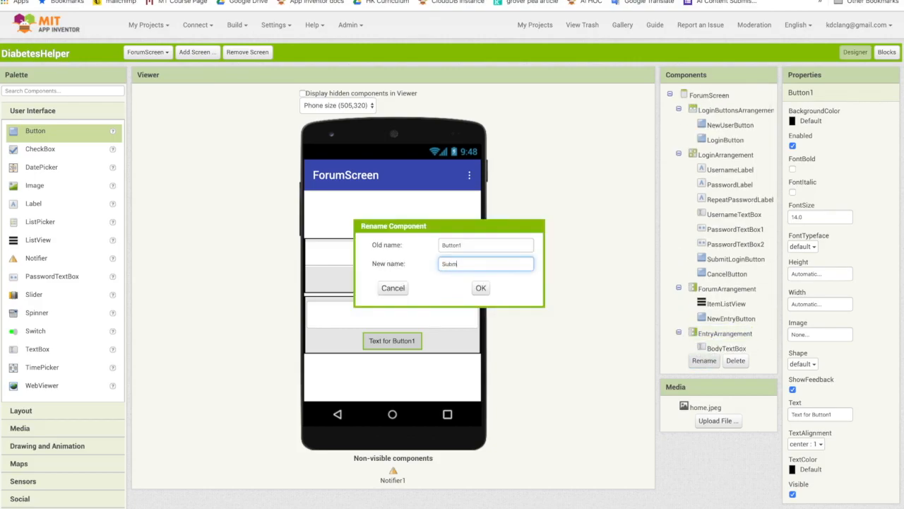
text(SubmitEntryButto)
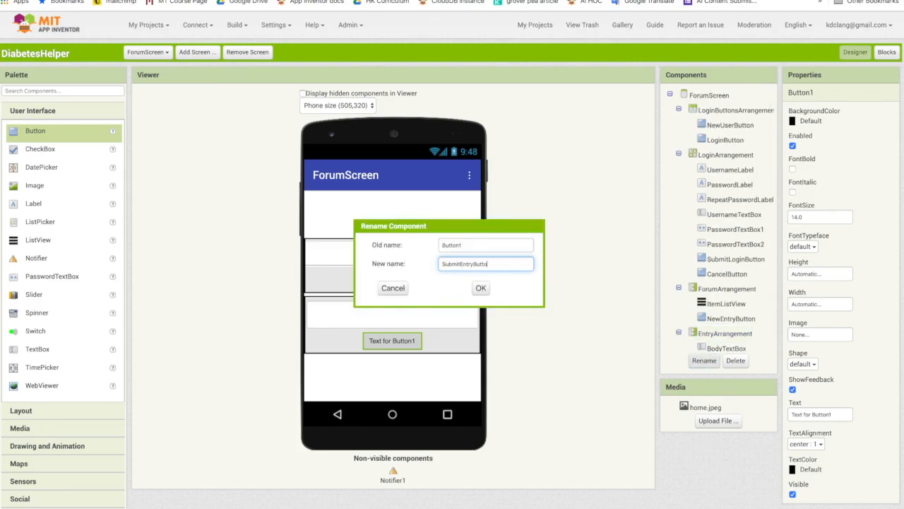
click(481, 288)
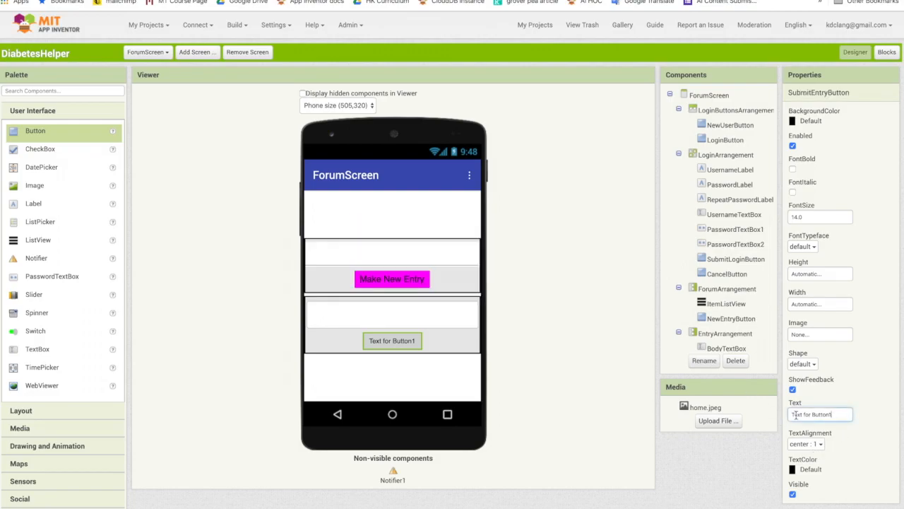
Label SubmitEntryButton 'Submit' and give it a Green background.
text(Subm)
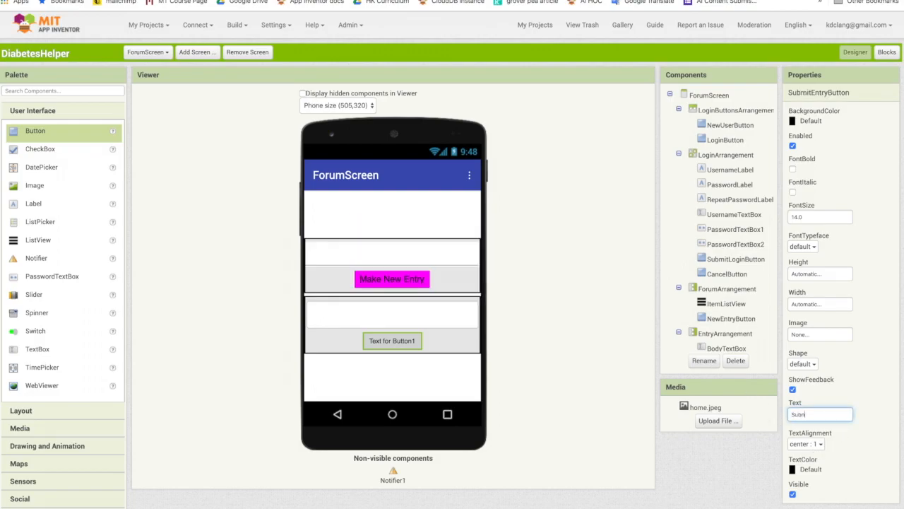
text(Submit)
click(820, 217)
text(18)
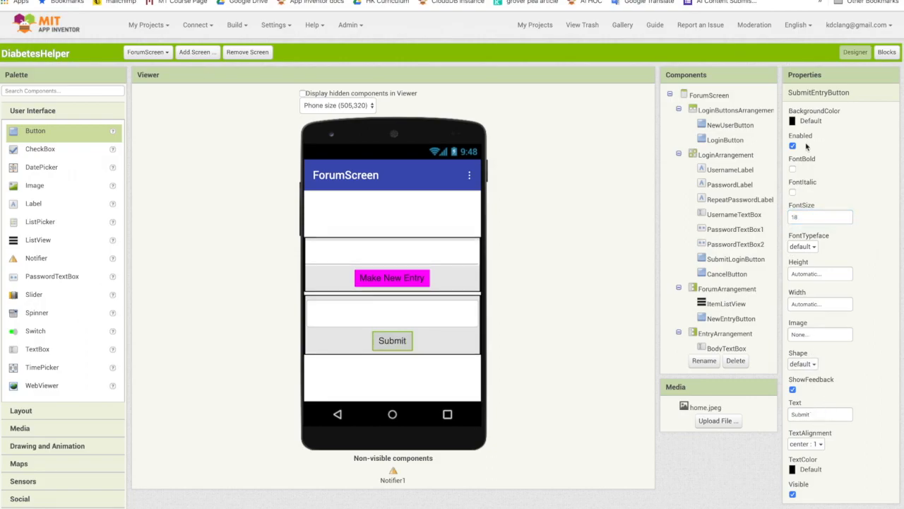
click(810, 120)
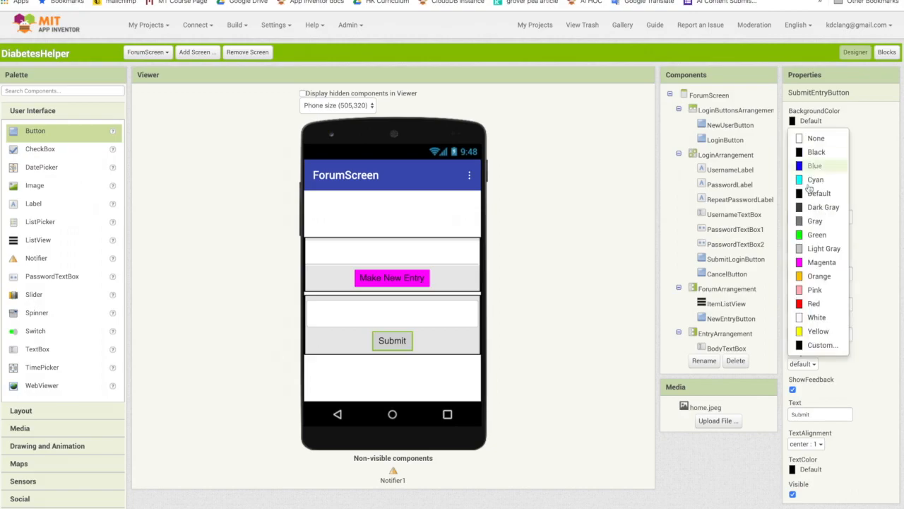
click(816, 235)
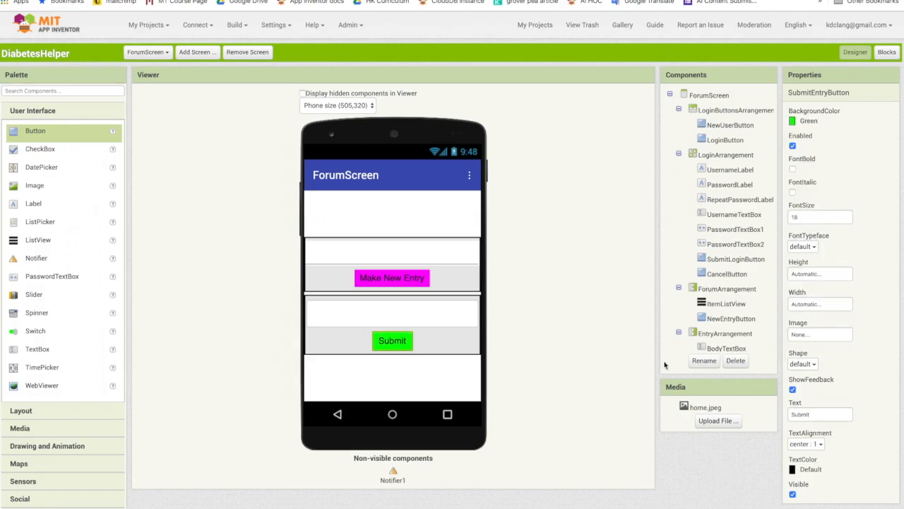
mouse_move(634, 371)
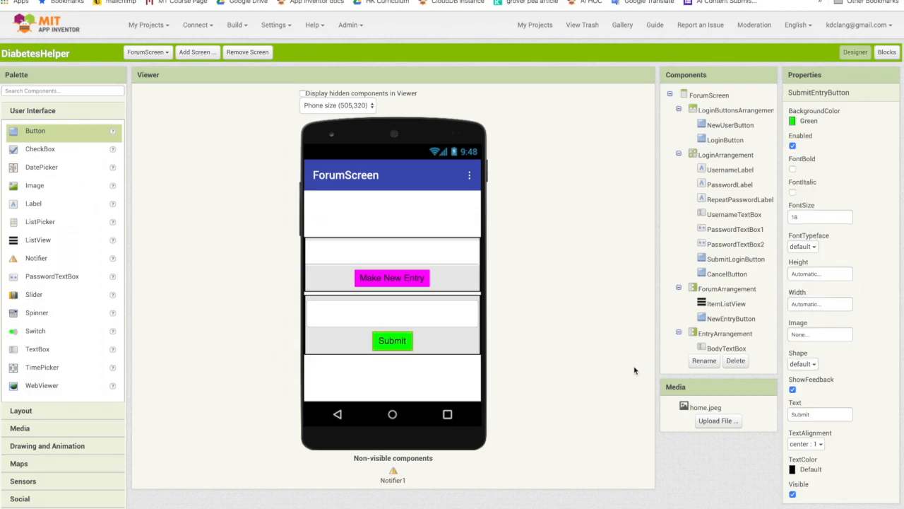
mouse_move(548, 485)
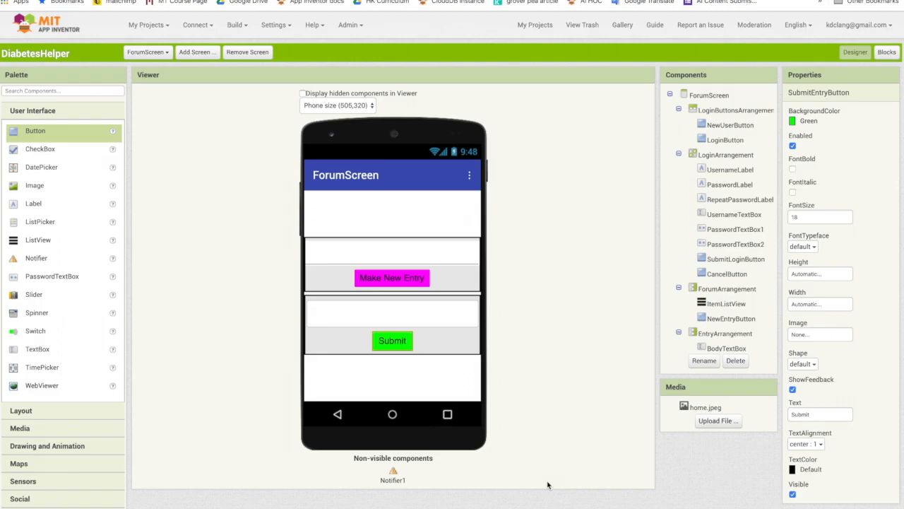
scroll(down, 3)
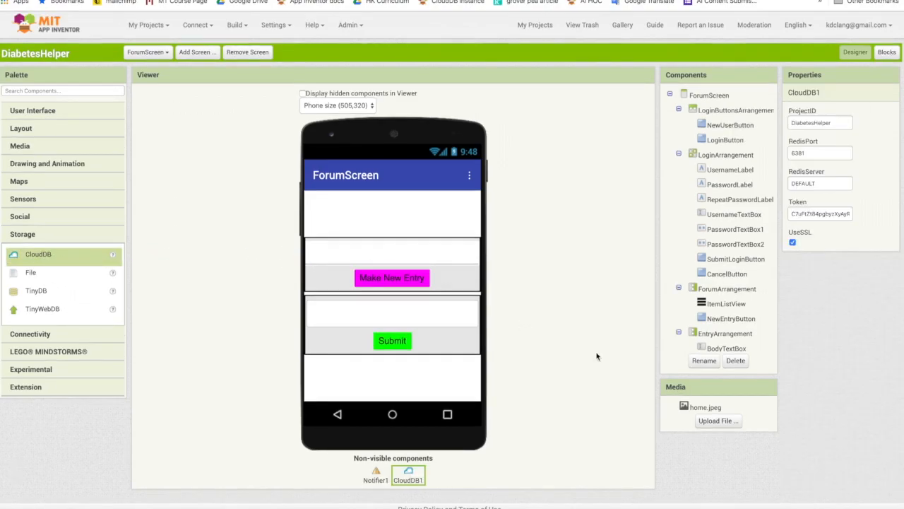
mouse_move(601, 380)
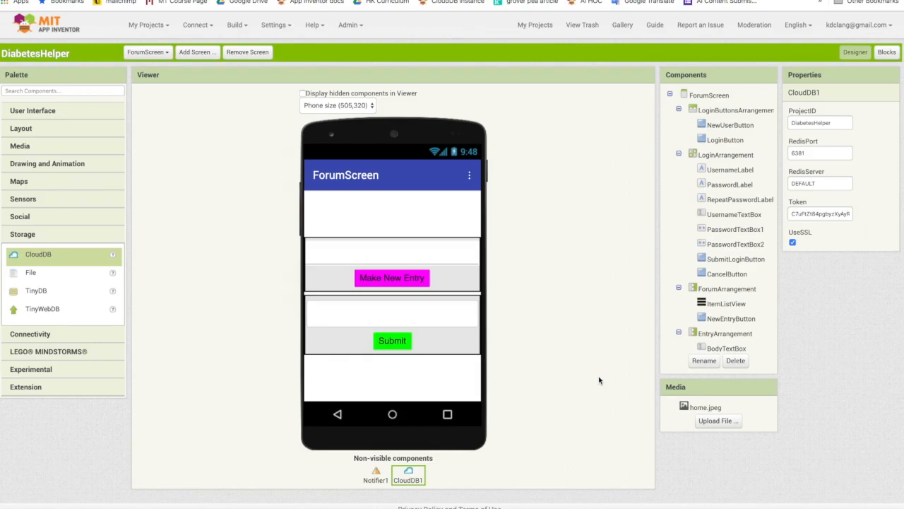
Select LoginButtonsArrangement in the Components tree.
click(735, 111)
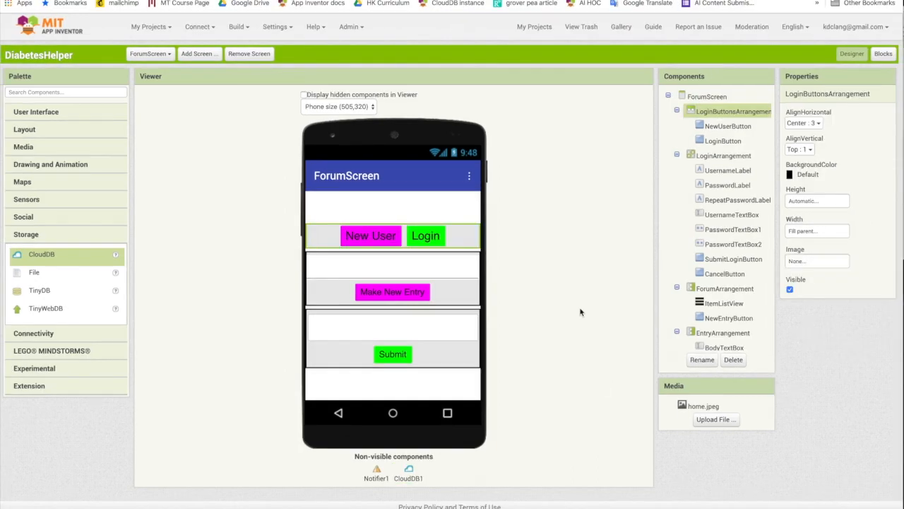